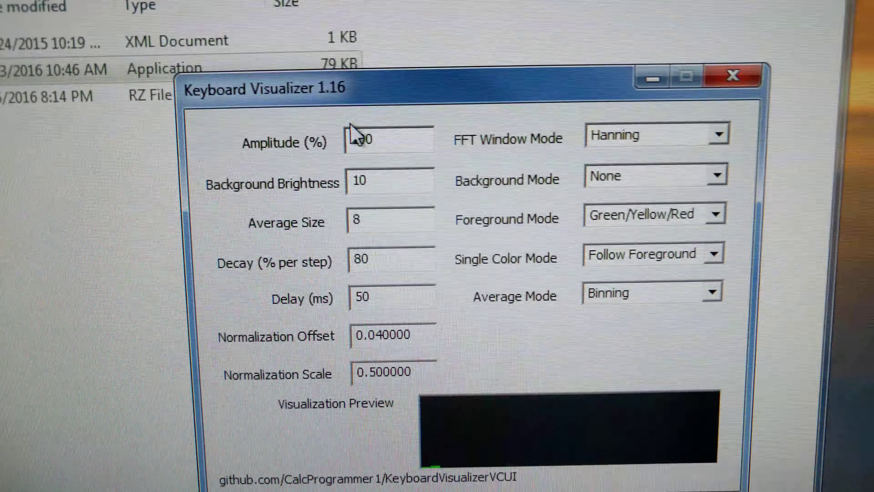
# Select the Amplitude (%) value of 100 so it can be replaced with a higher percentage.
pyautogui.tripleClick(385, 134)
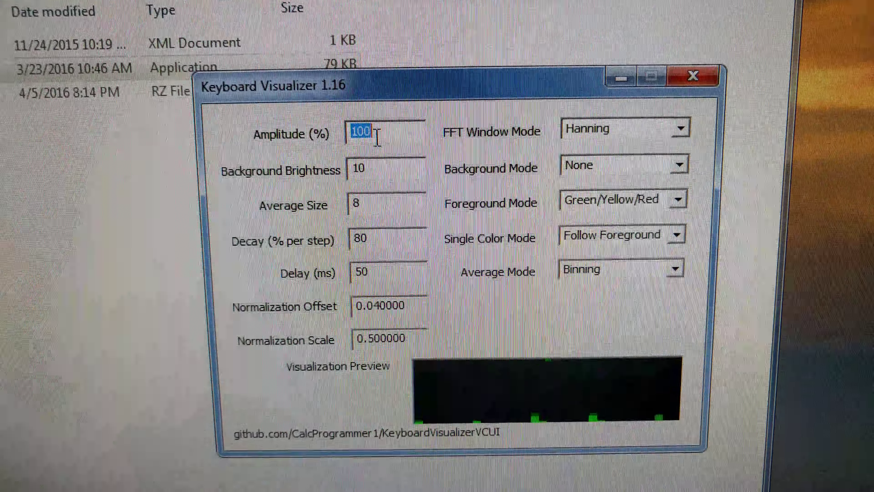